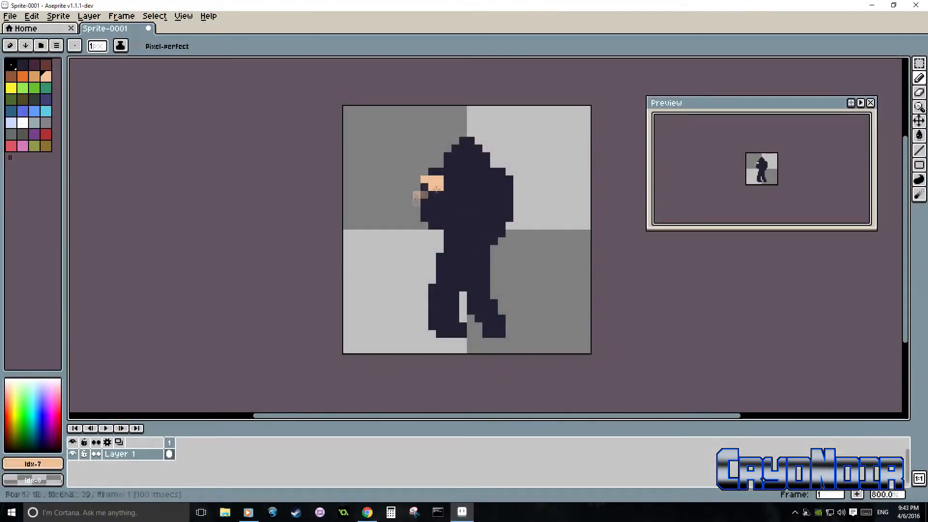
Step: Draw the brown-haired character in Aseprite with separate Arm1 and Legs layers
left_click(443, 201)
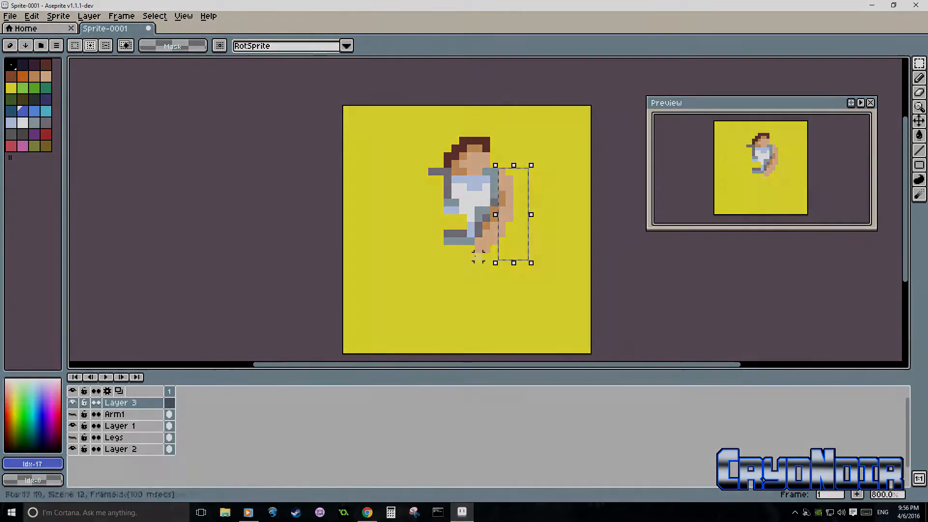
left_click(390, 512)
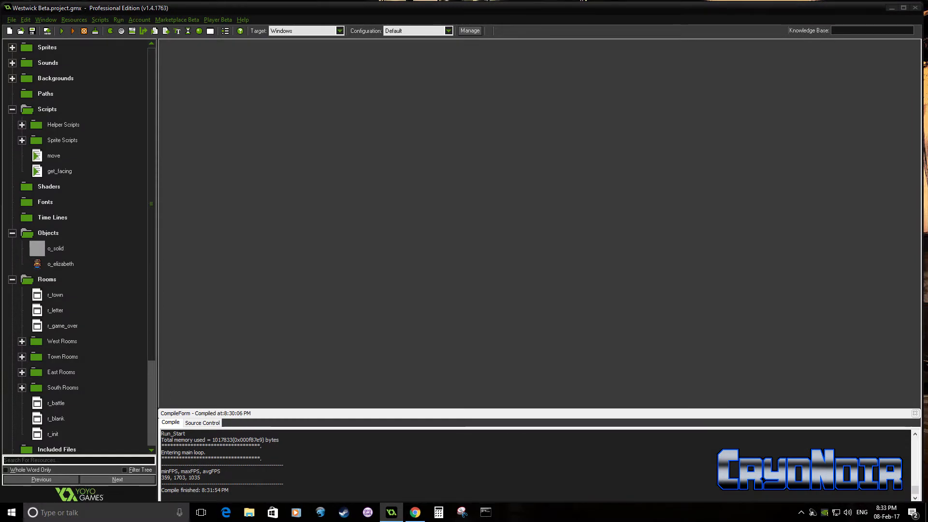
mouse_move(152, 206)
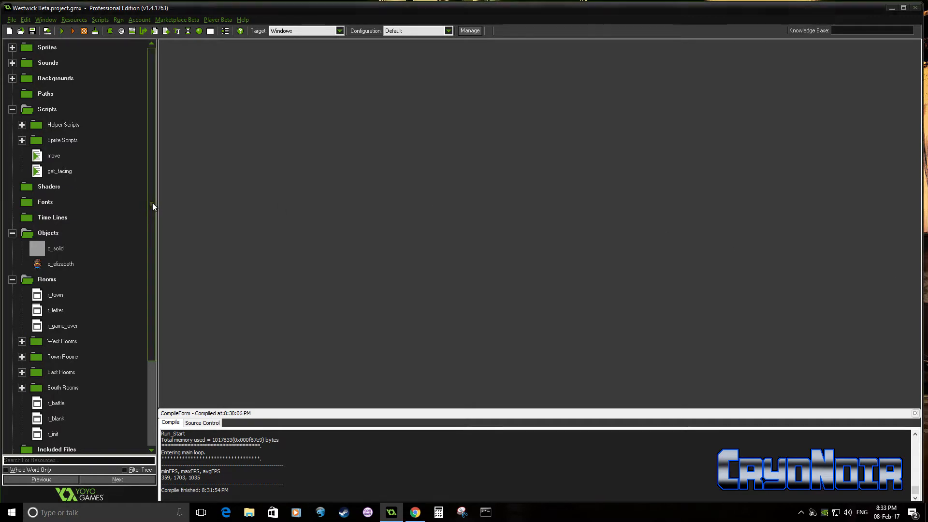
Step: Expand the Sprites and Character Sprites groups, then expand and collapse Battle Sprites
left_click(12, 47)
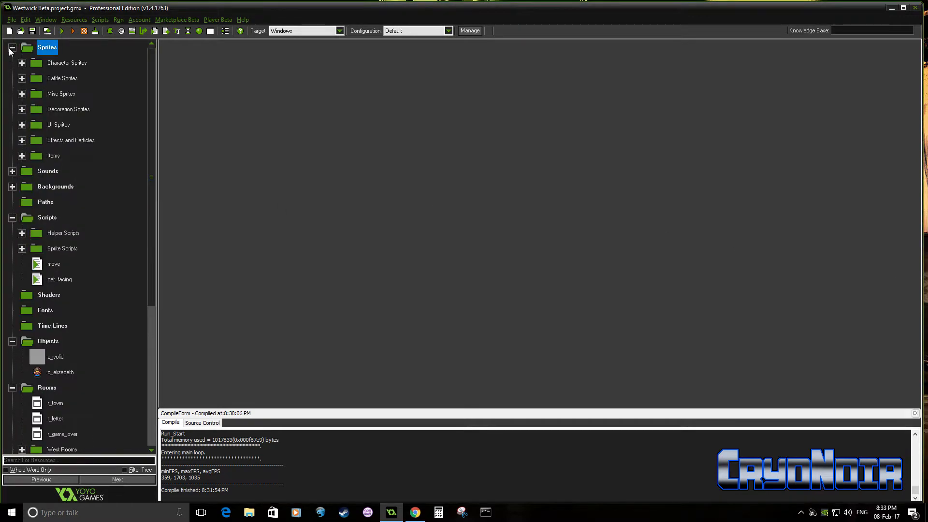
left_click(66, 62)
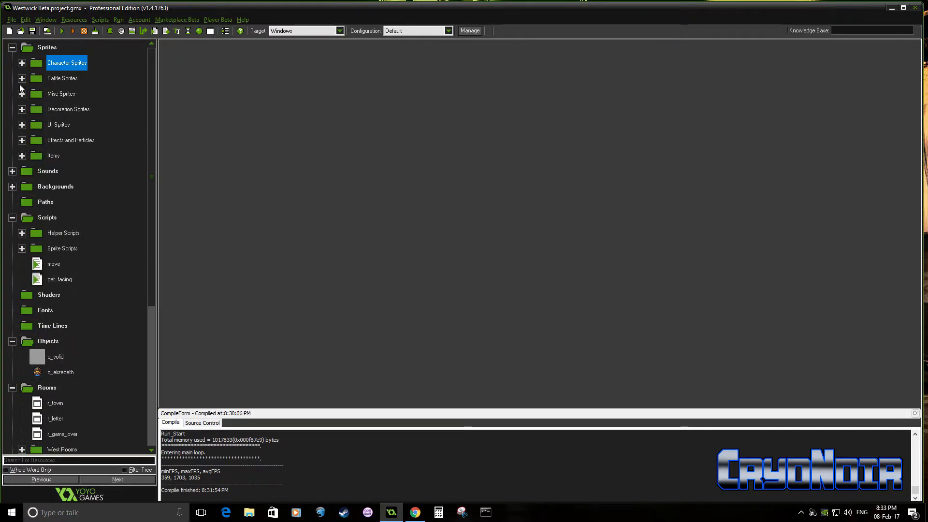
left_click(21, 77)
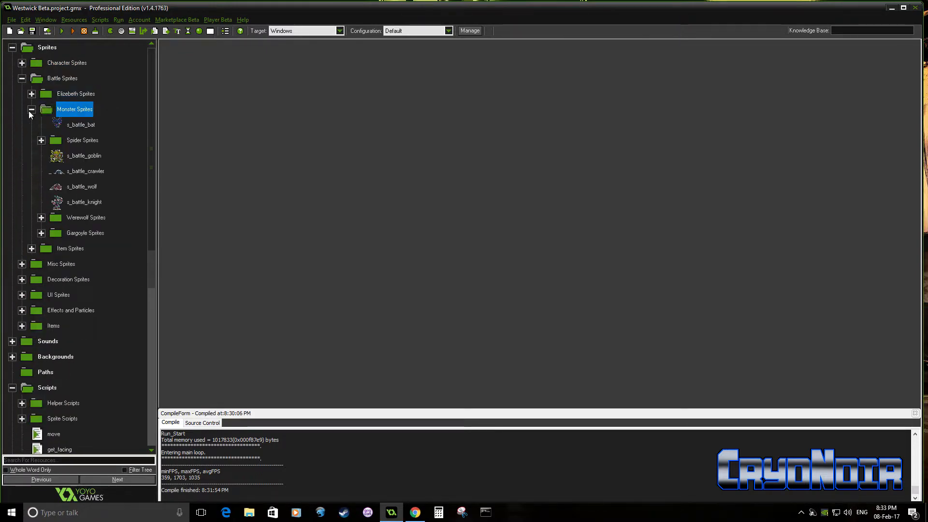
left_click(21, 77)
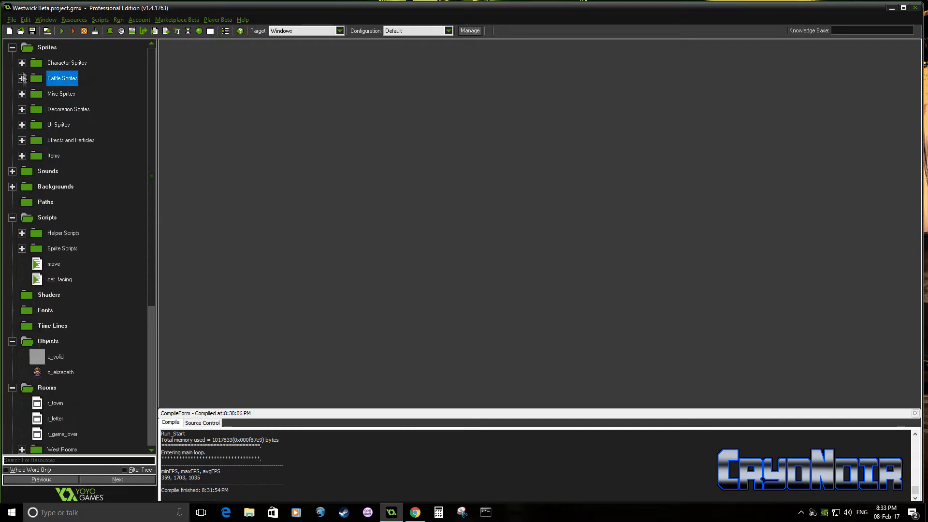
Step: Open and close the r_east_medow room, then start a test run
double_click(74, 310)
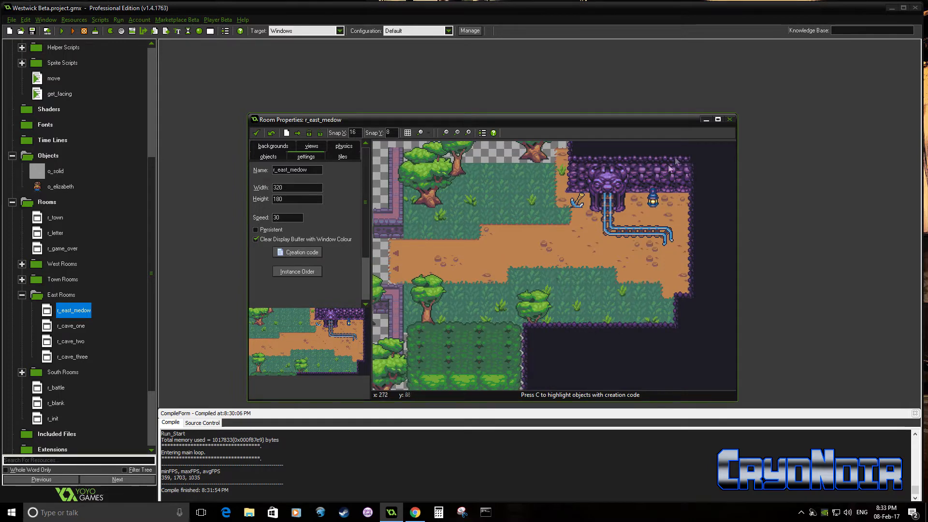
left_click(730, 119)
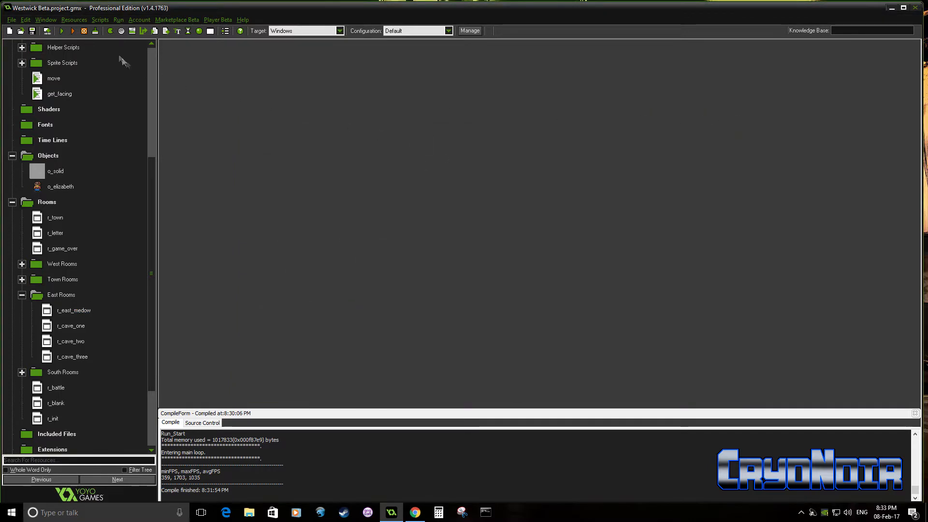
left_click(69, 31)
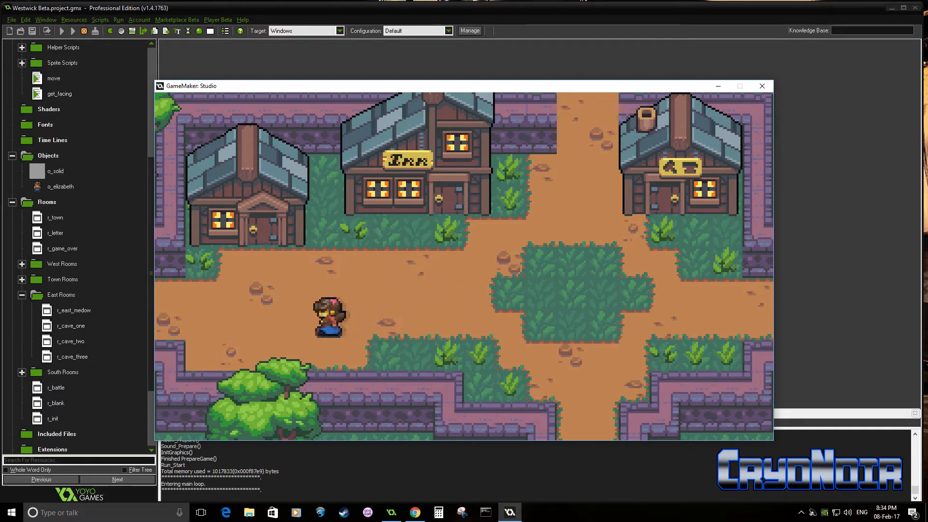
Step: Walk the player character through the town beside the inn with the arrow keys
key("up")
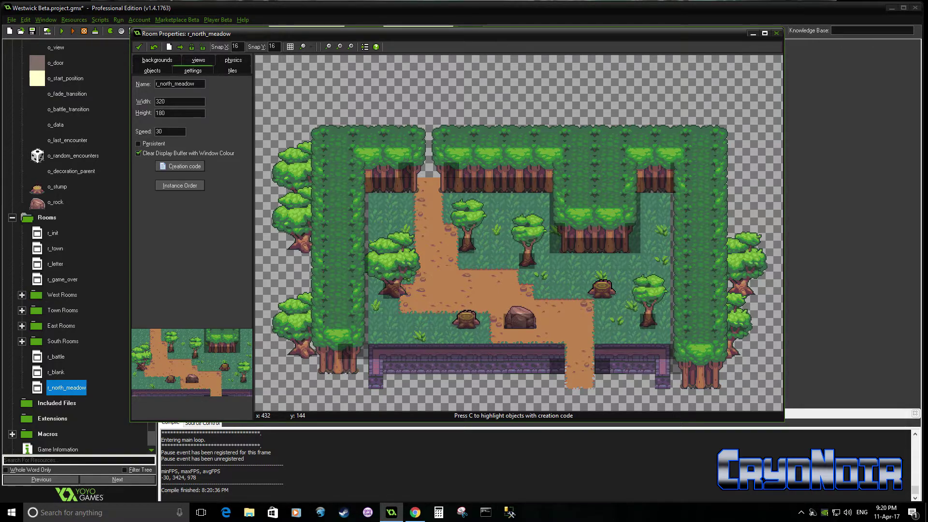
Step: Open the r_north_meadow room with its forest borders, dirt paths, stumps and rock
left_click(61, 30)
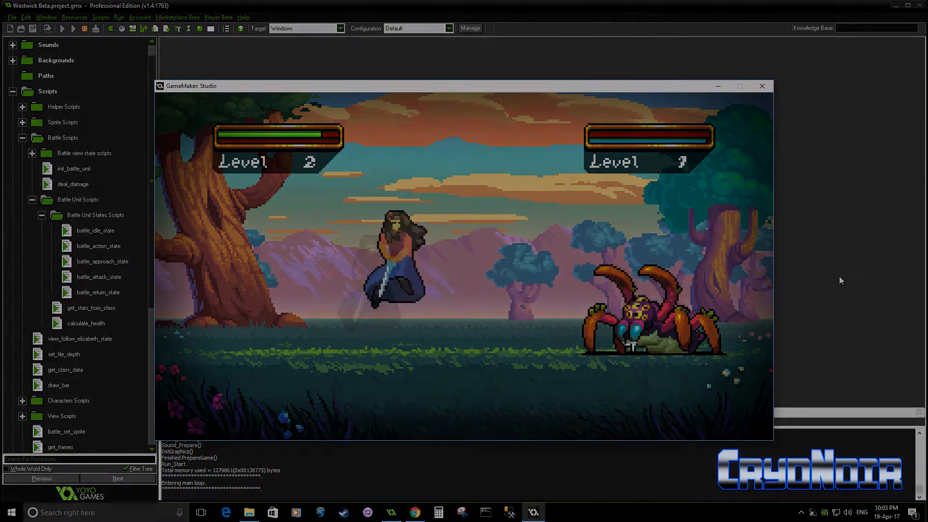
Step: Close the battle test, run the game again, then close the game window
left_click(762, 86)
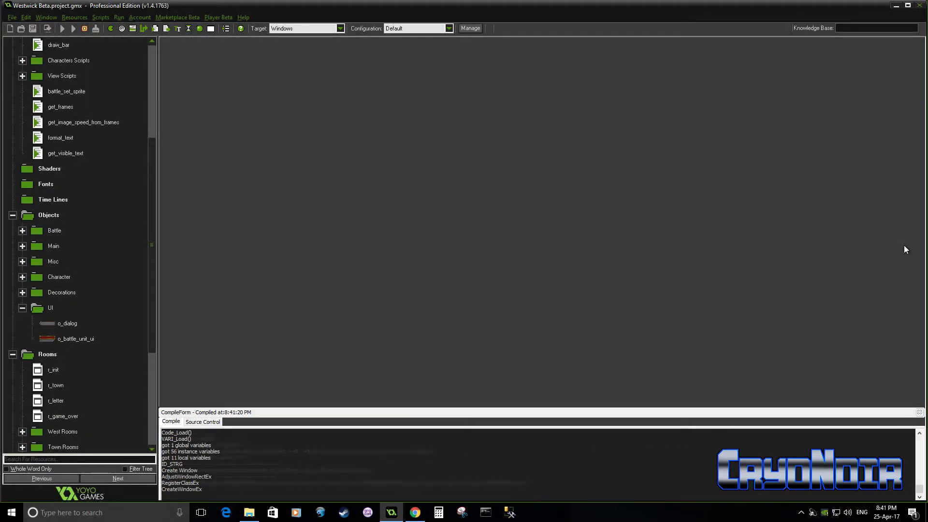
left_click(62, 29)
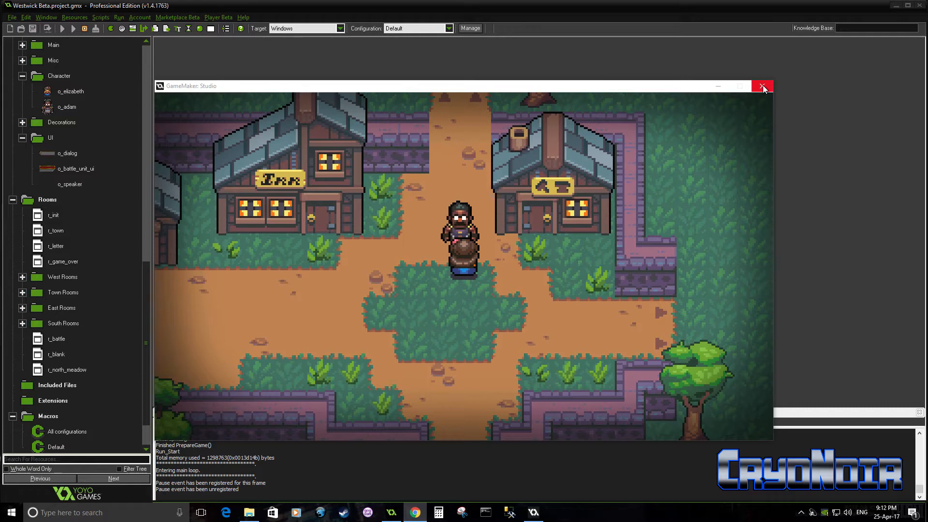
left_click(763, 87)
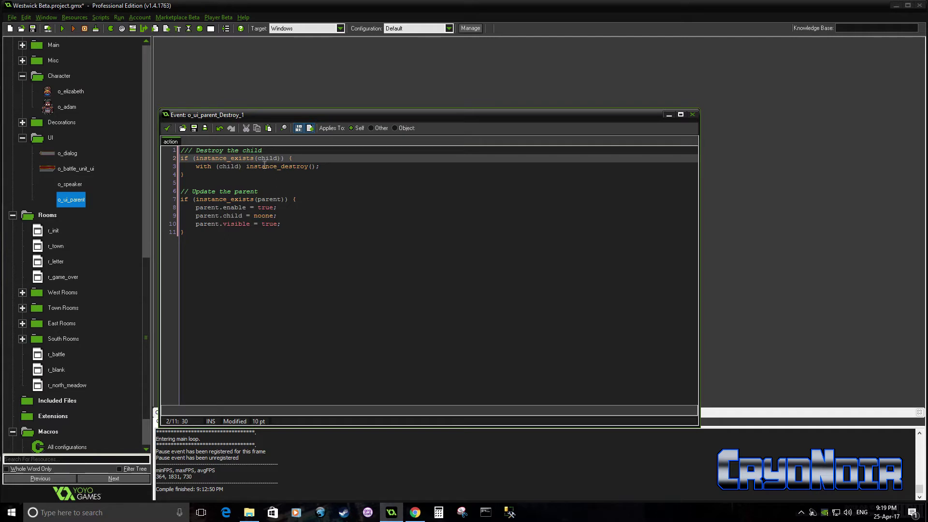
Step: Review the o_ui_parent Destroy code and retype parent.child = noone on line 9
left_click(198, 177)
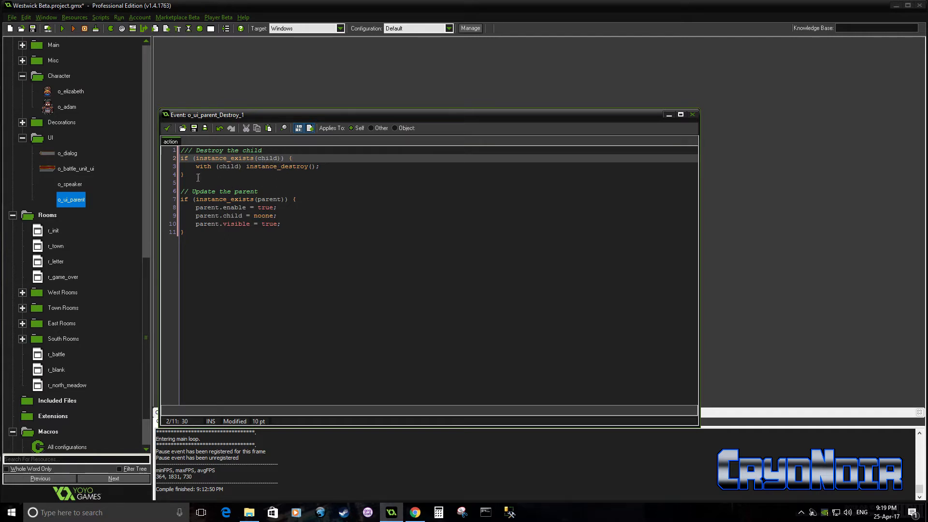
left_click(258, 192)
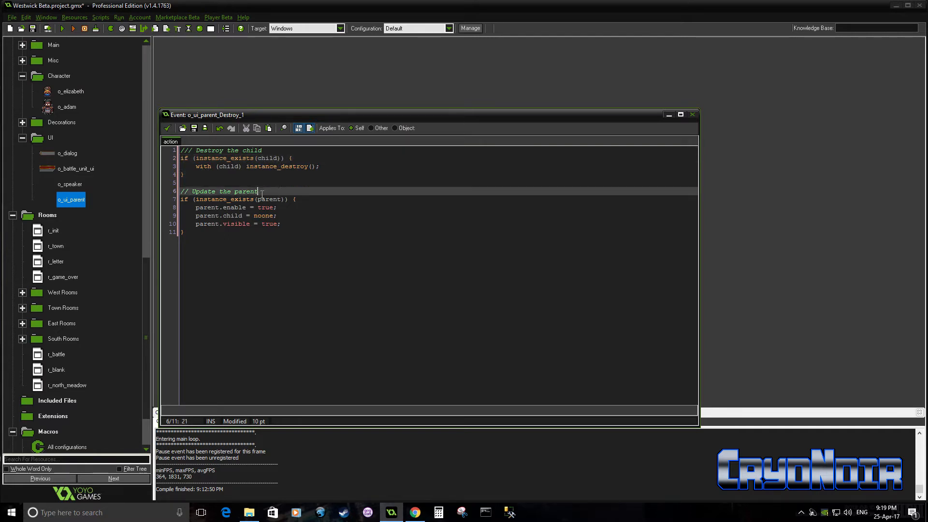
double_click(207, 191)
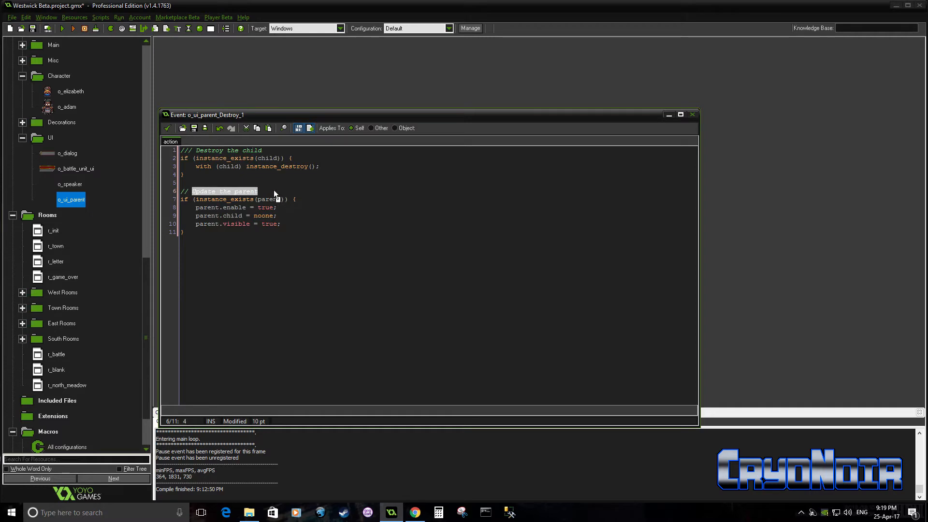
left_click(277, 191)
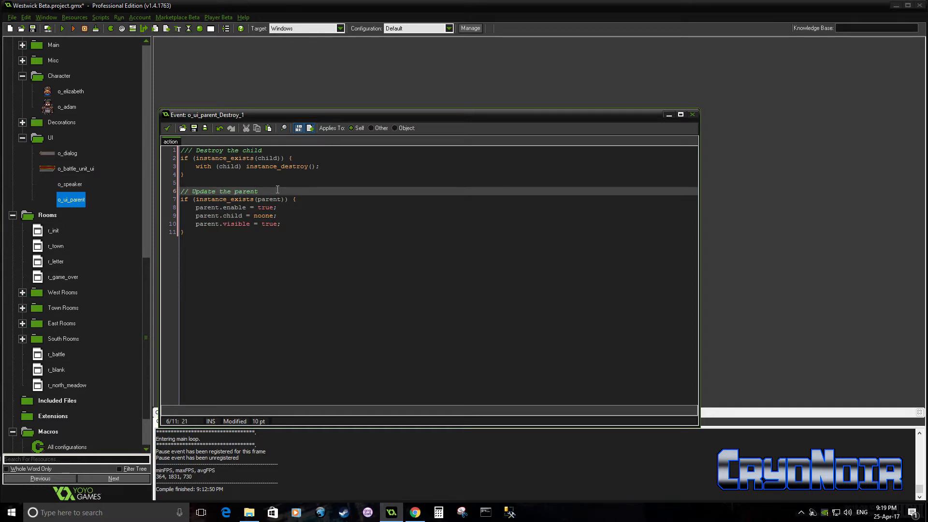
double_click(213, 199)
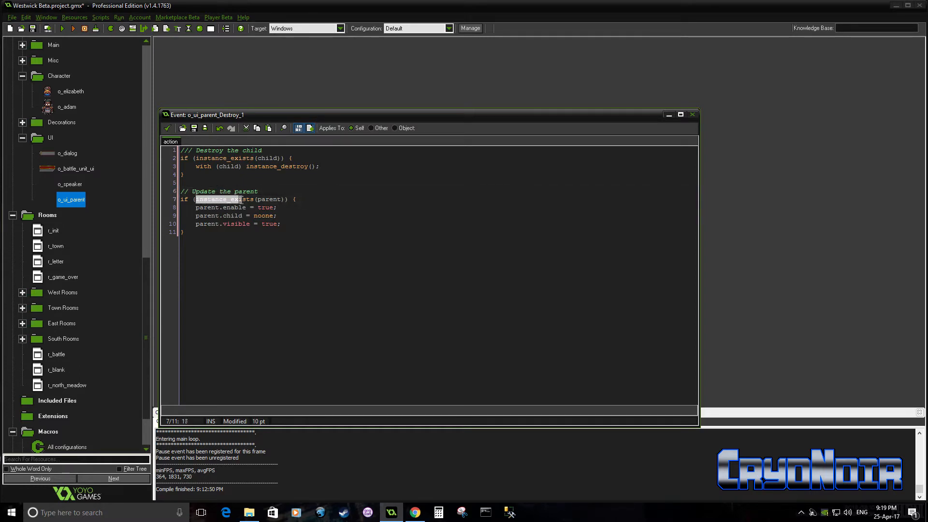
left_click_drag(193, 199, 287, 199)
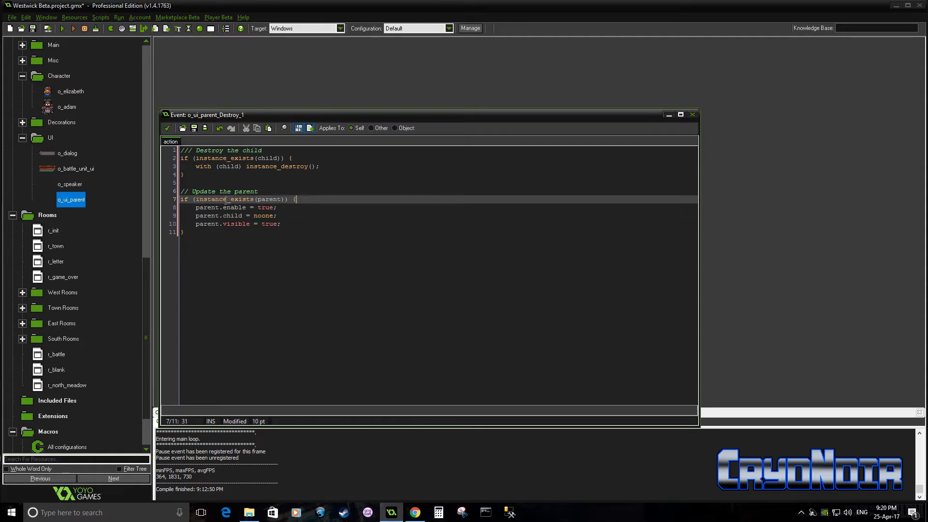
mouse_move(272, 200)
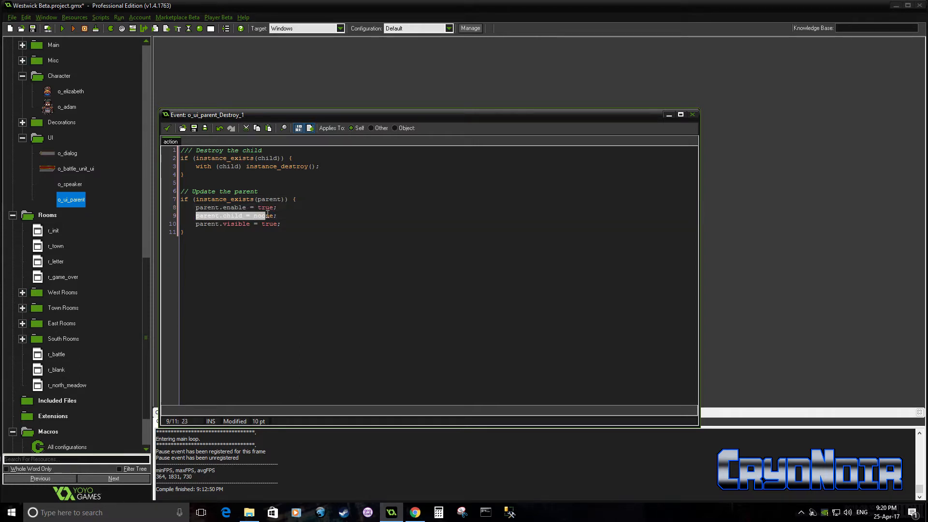
type("noone")
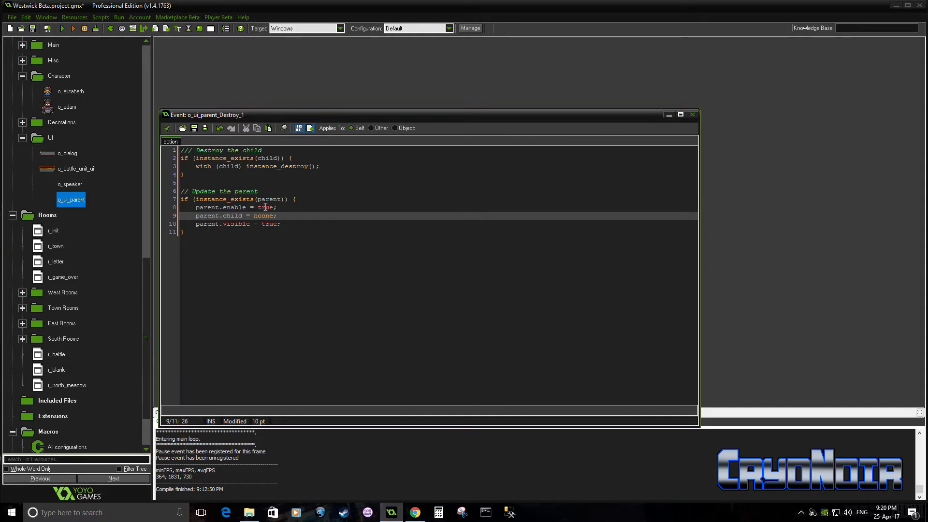
mouse_move(327, 218)
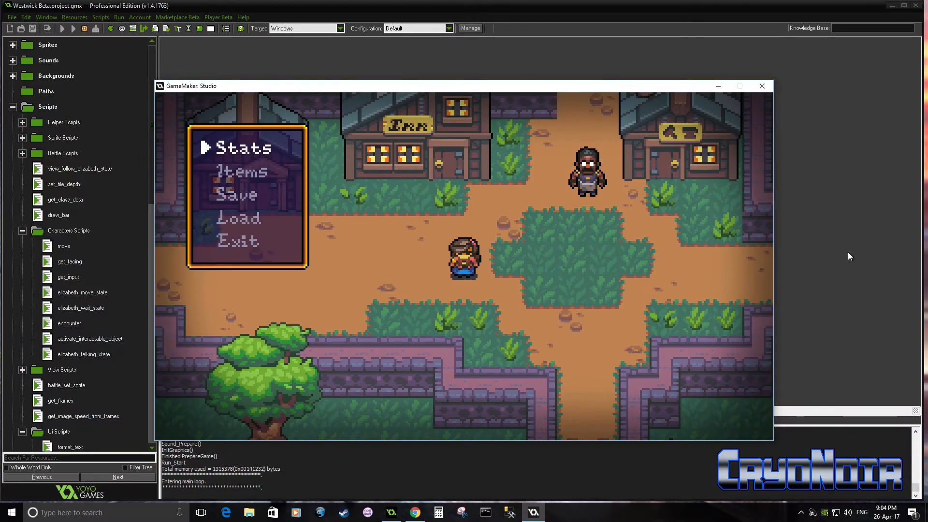
Step: Move the pause menu selection down from Stats to Items
key("Down")
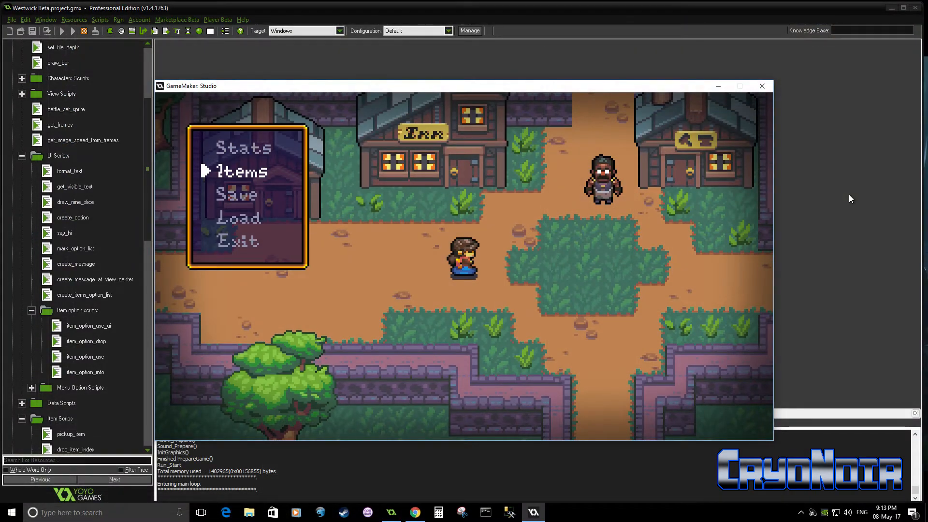
Step: Choose Use on the Potions item and dismiss the use and info messages
left_click(240, 171)
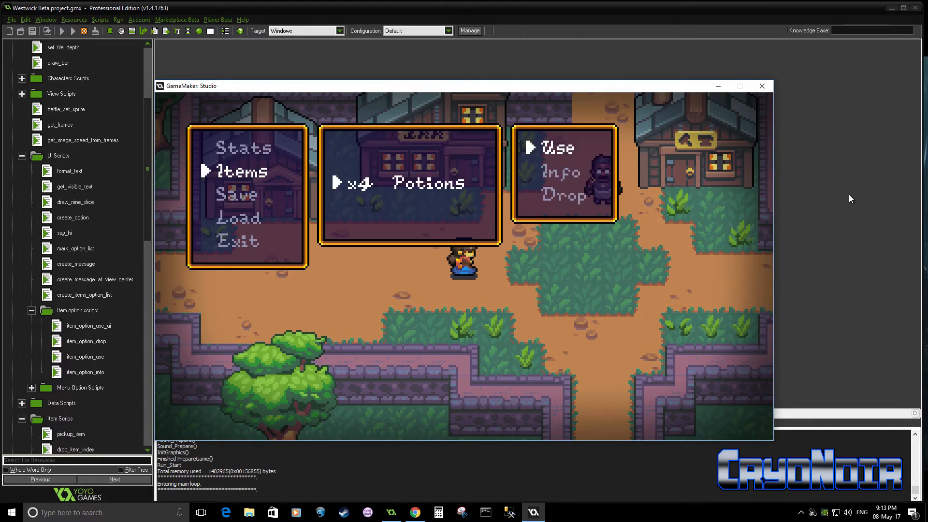
left_click(555, 148)
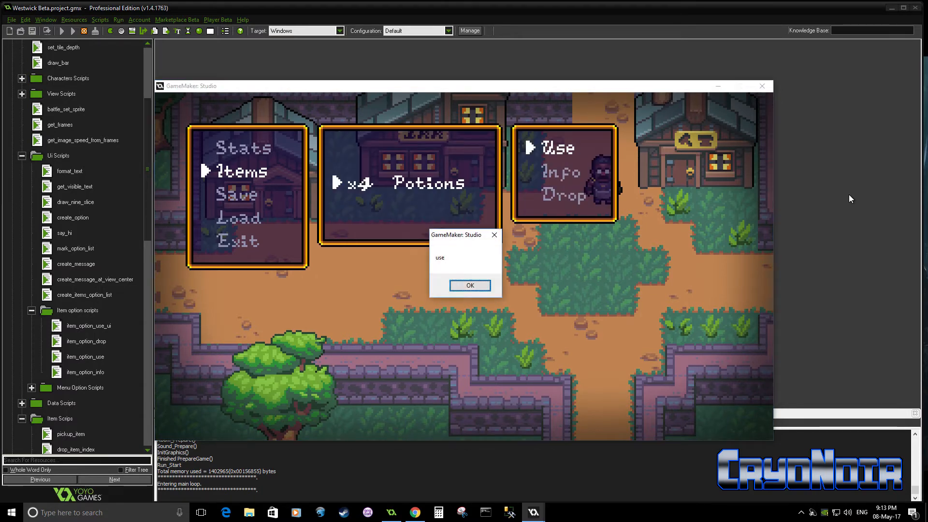
left_click(469, 285)
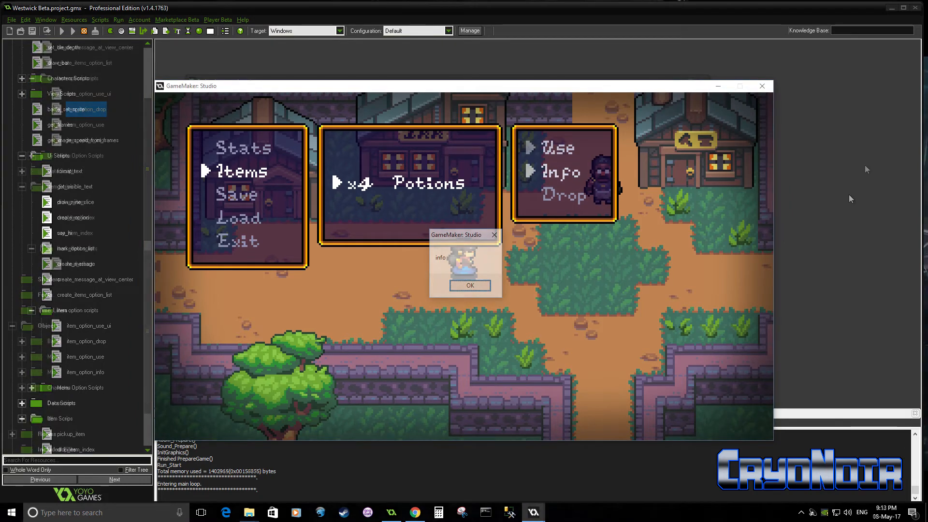
left_click(469, 286)
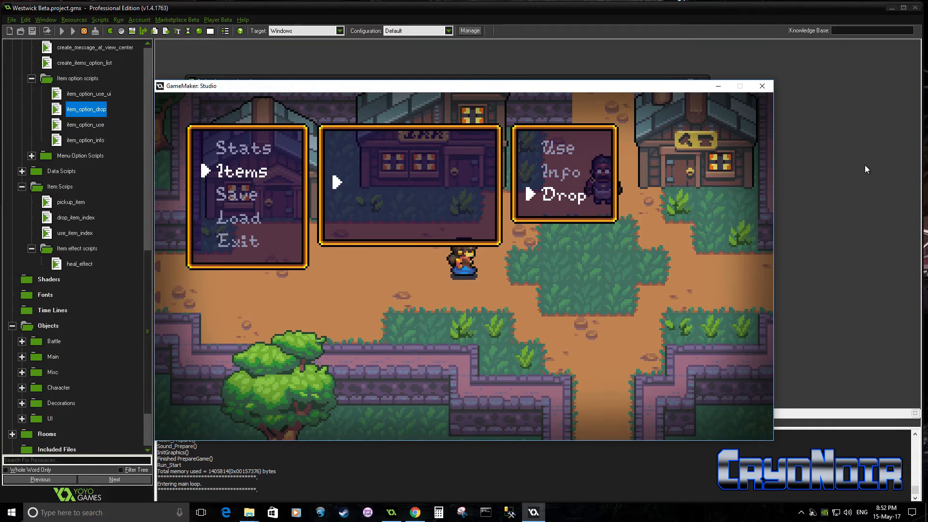
double_click(86, 140)
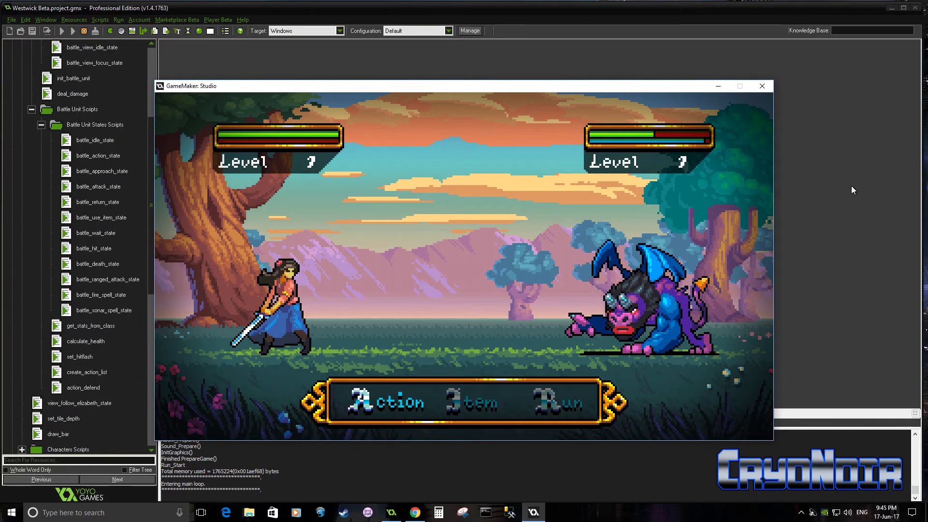
left_click(387, 403)
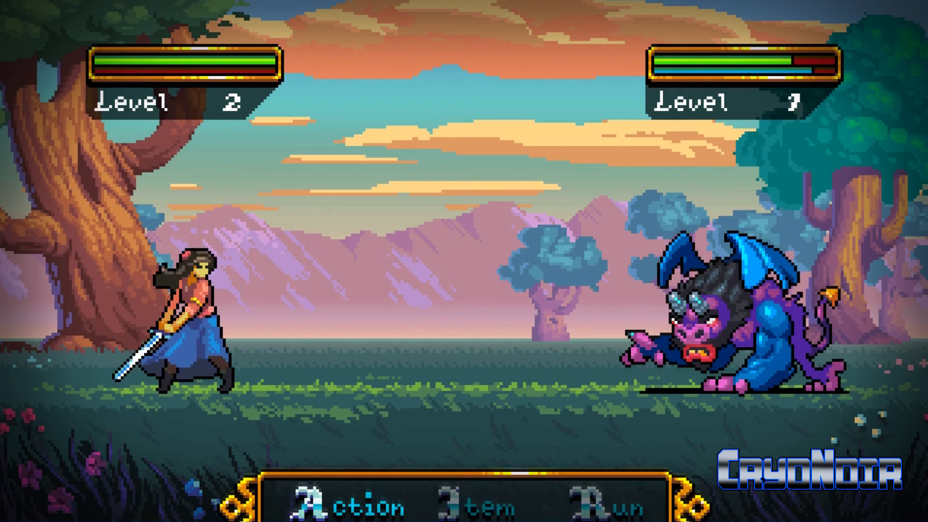
Step: Select Action in the battle menu to show the Attack and Defend options
left_click(358, 494)
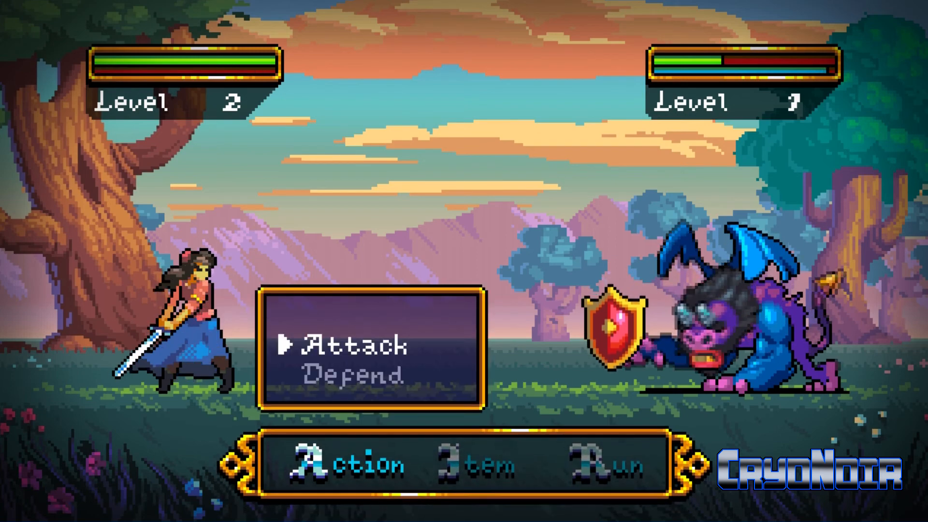
Step: Attack the monster until it is defeated and the heroine returns to town
left_click(355, 344)
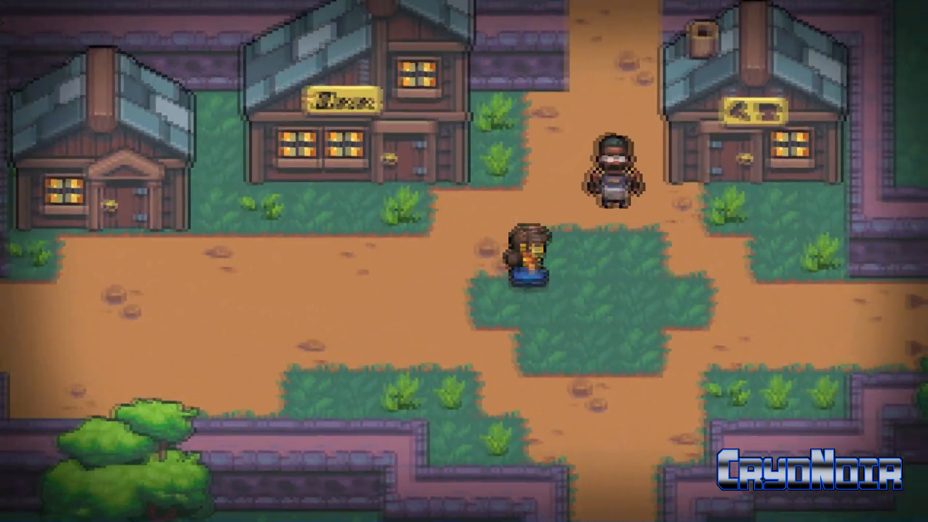
Step: Walk the heroine out of town, north through the grassy forest, and back to the dirt path
key("Down")
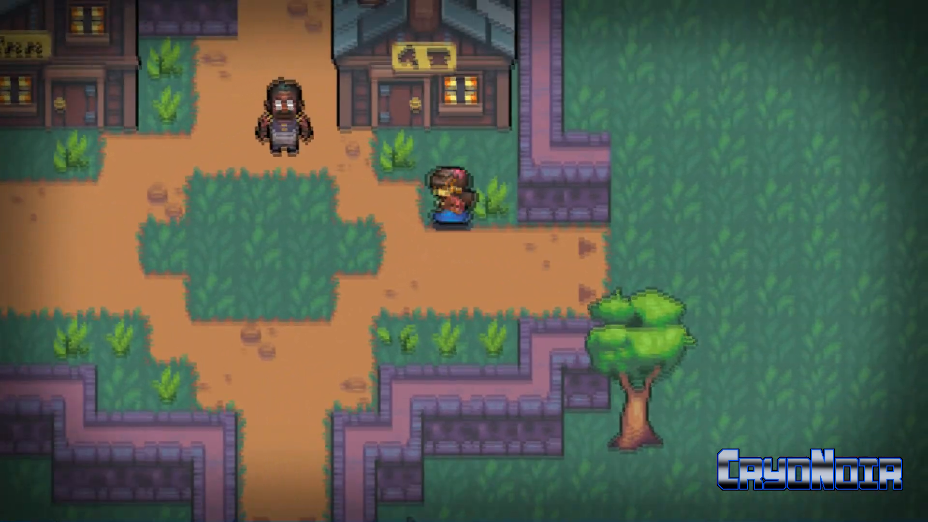
key("Up")
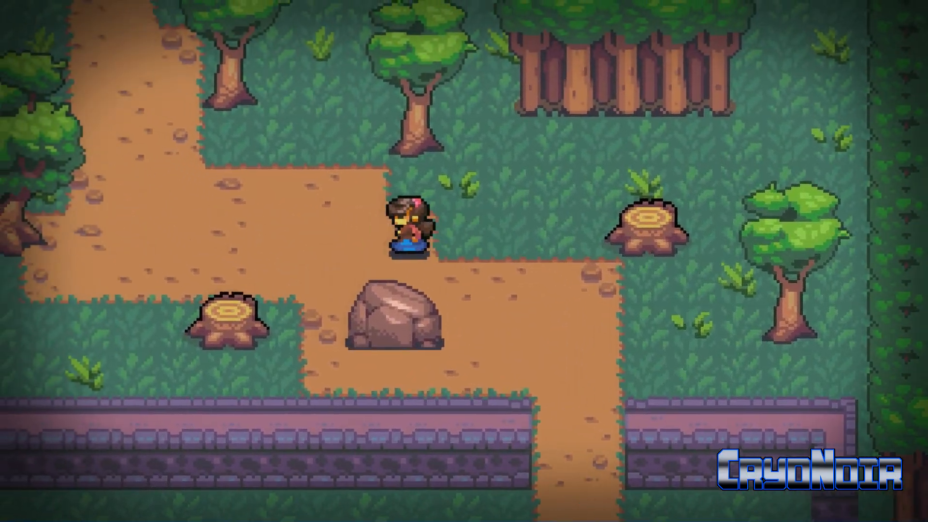
key("up")
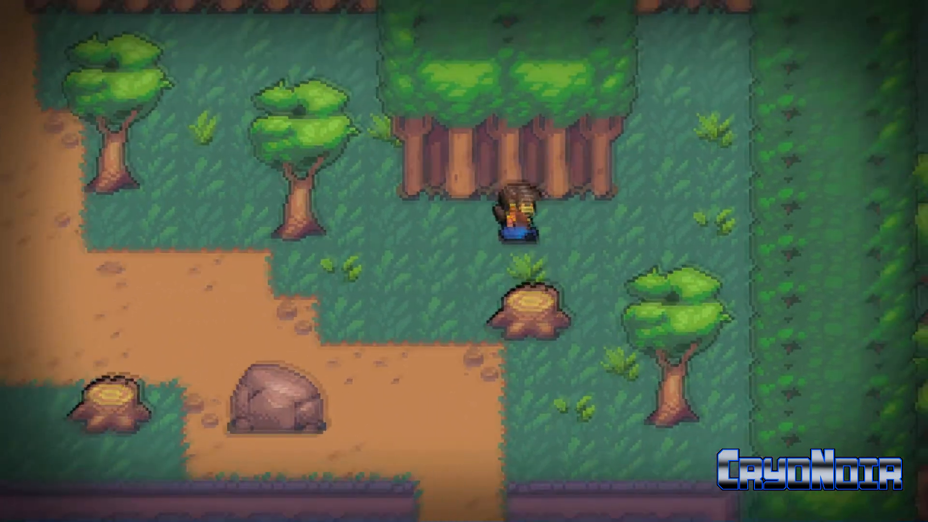
key("up")
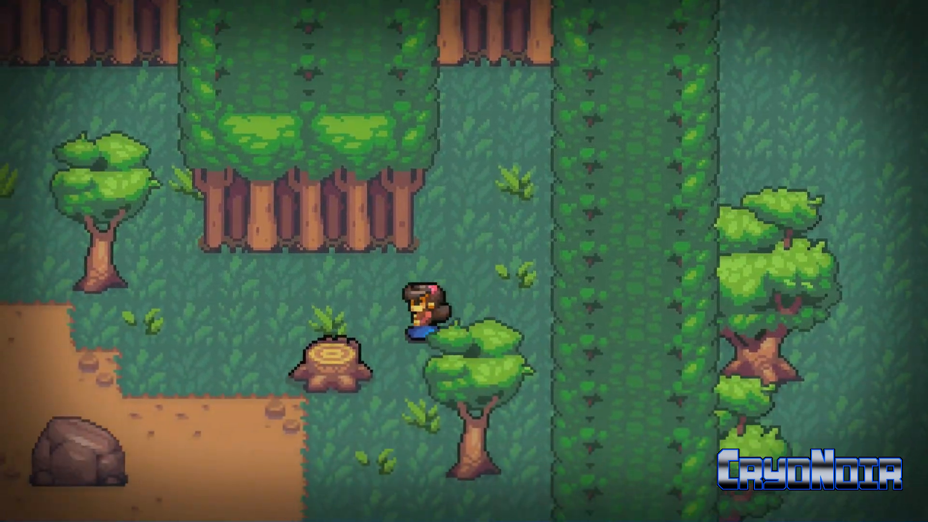
key("down")
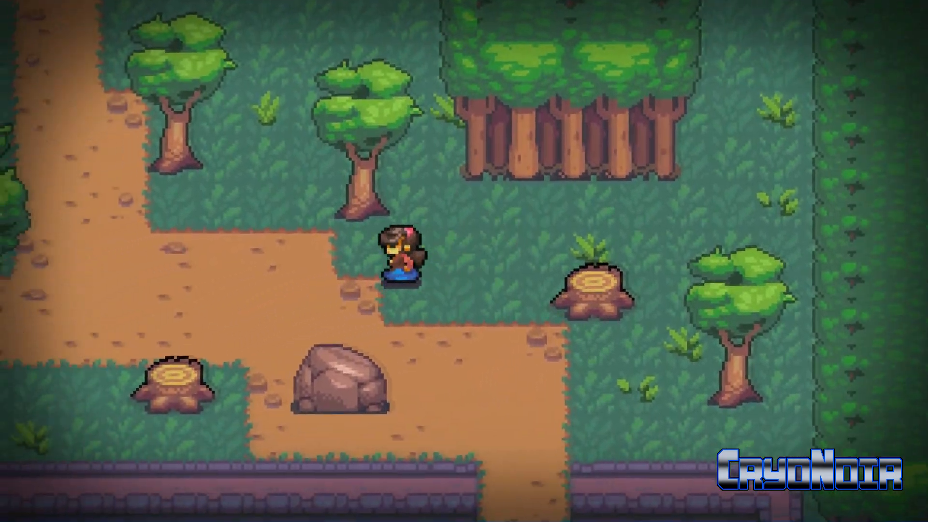
key("up")
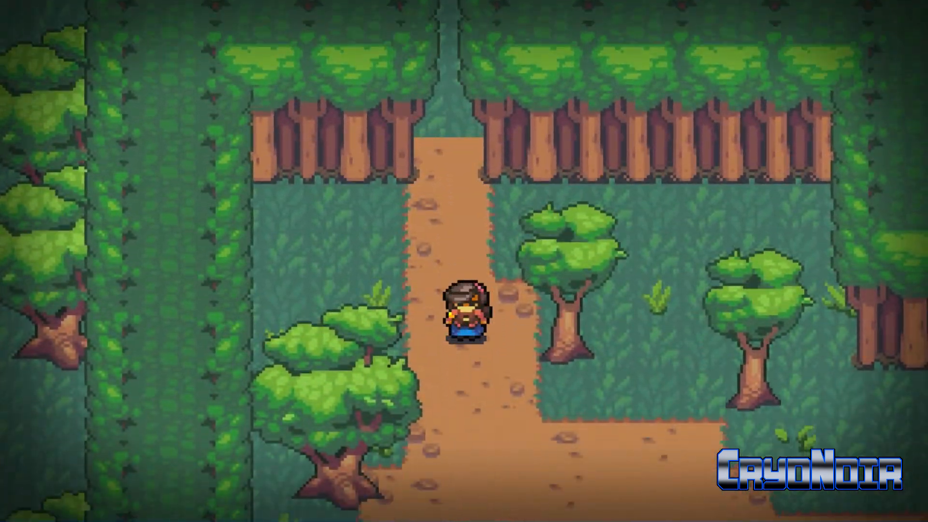
Step: Walk the heroine along the forest path into the village, stopping between the Inn and shop
key("Down")
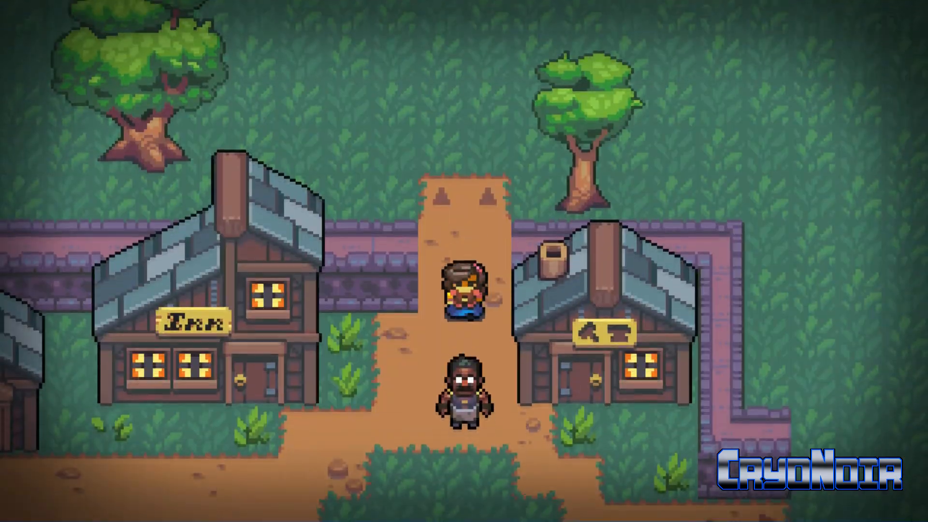
key("Down")
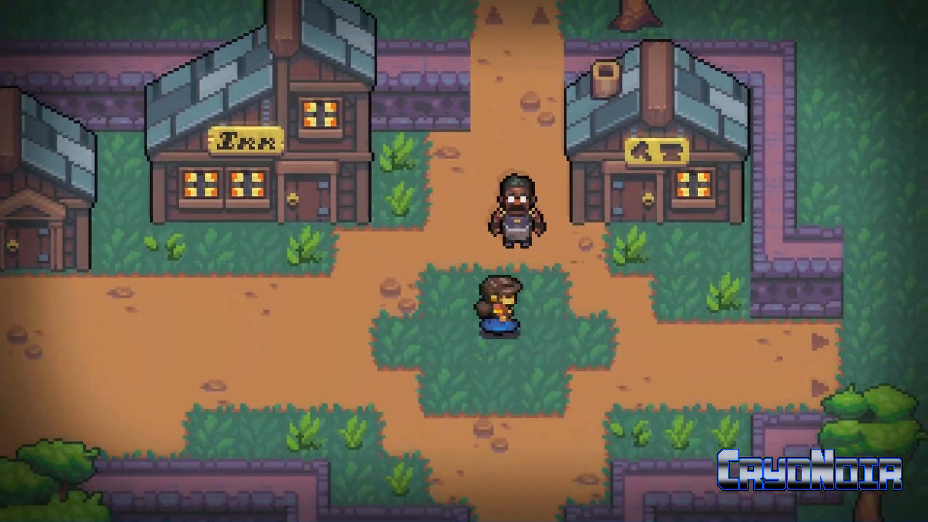